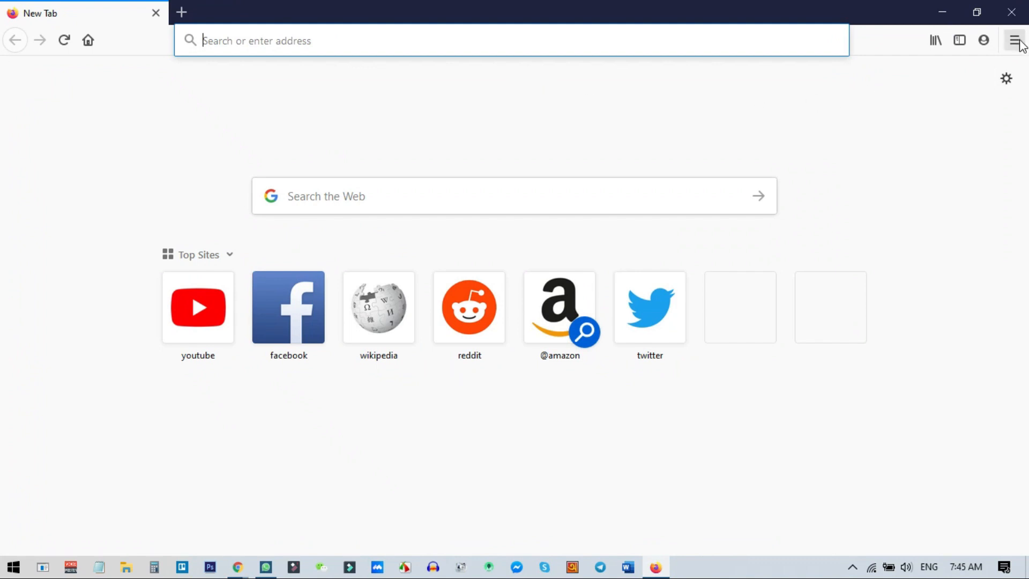
# Open the Firefox hamburger menu from the new tab page
pyautogui.click(1013, 40)
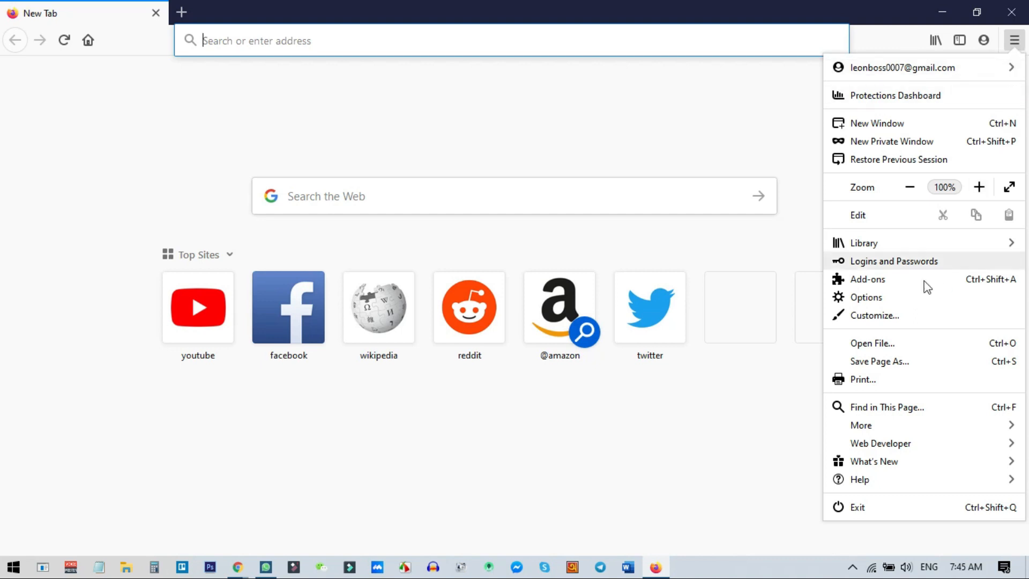
# Choose Customize... to open the toolbar customization page
pyautogui.click(874, 315)
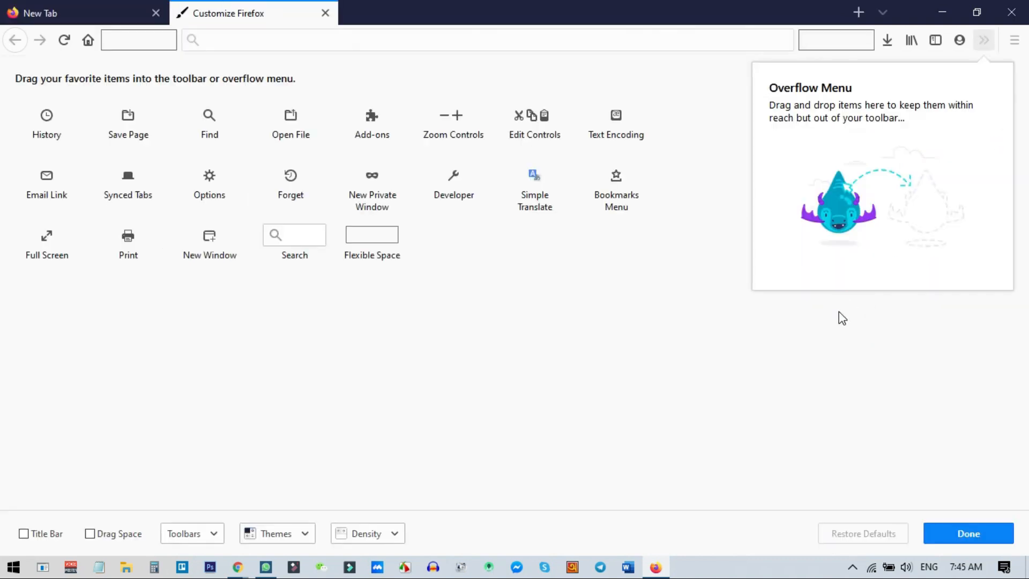
pyautogui.moveTo(130, 182)
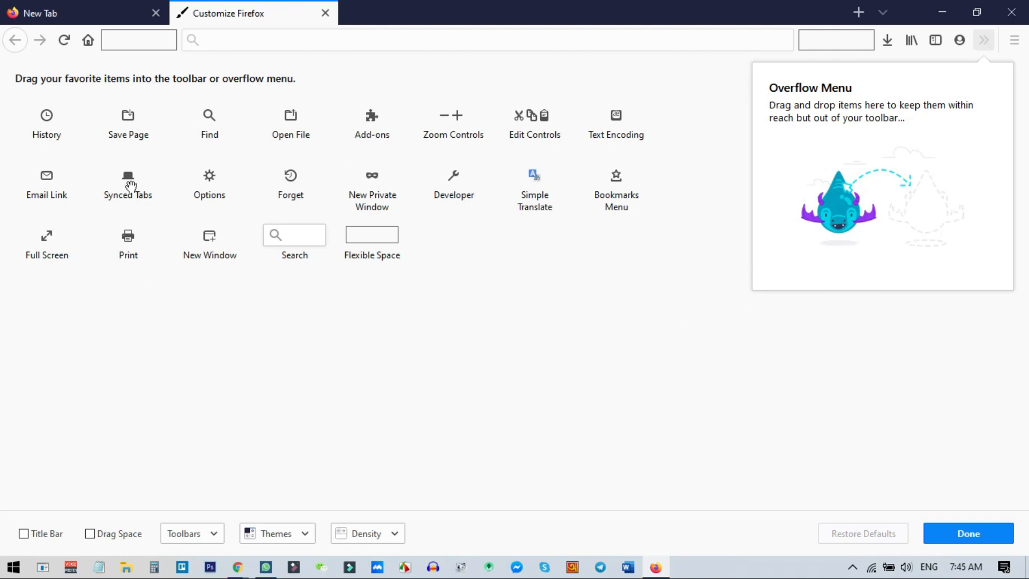
pyautogui.moveTo(901, 156)
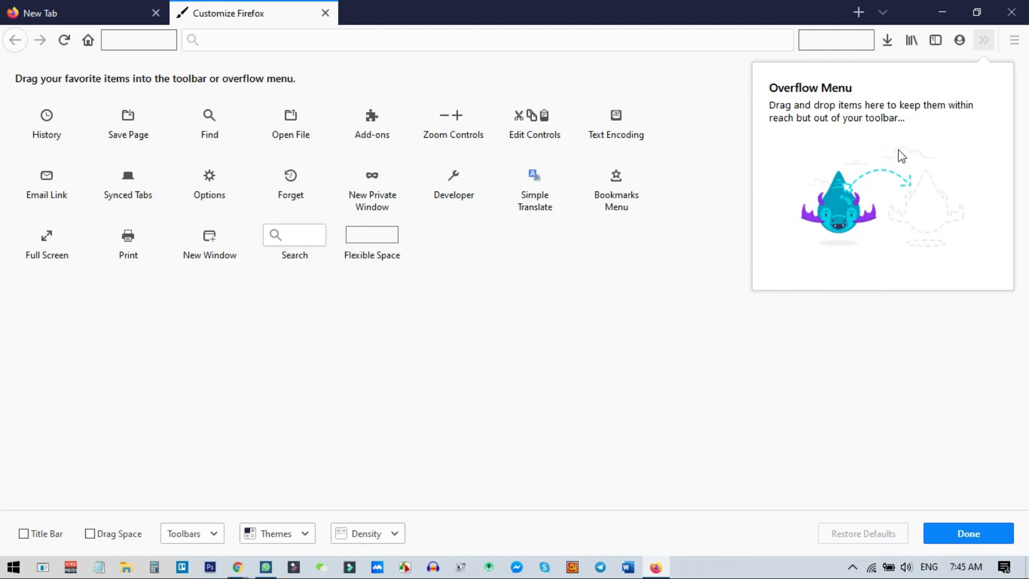
pyautogui.moveTo(867, 161)
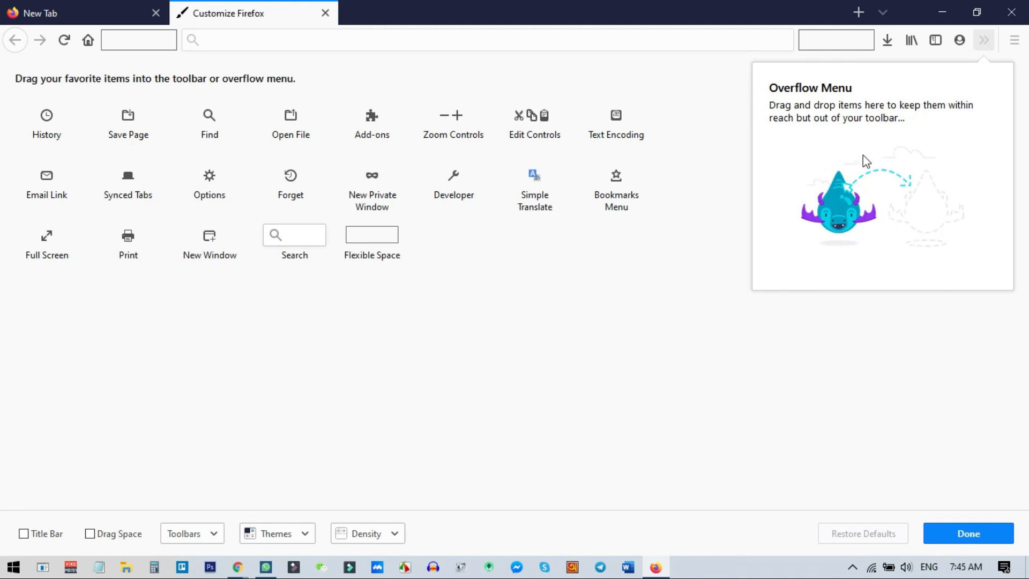
pyautogui.moveTo(584, 211)
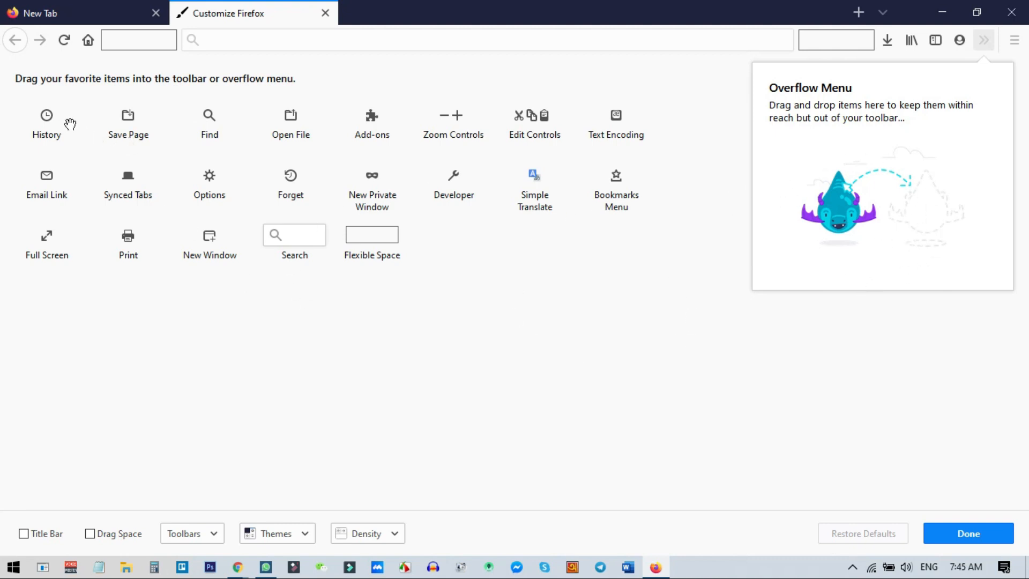
pyautogui.moveTo(607, 181)
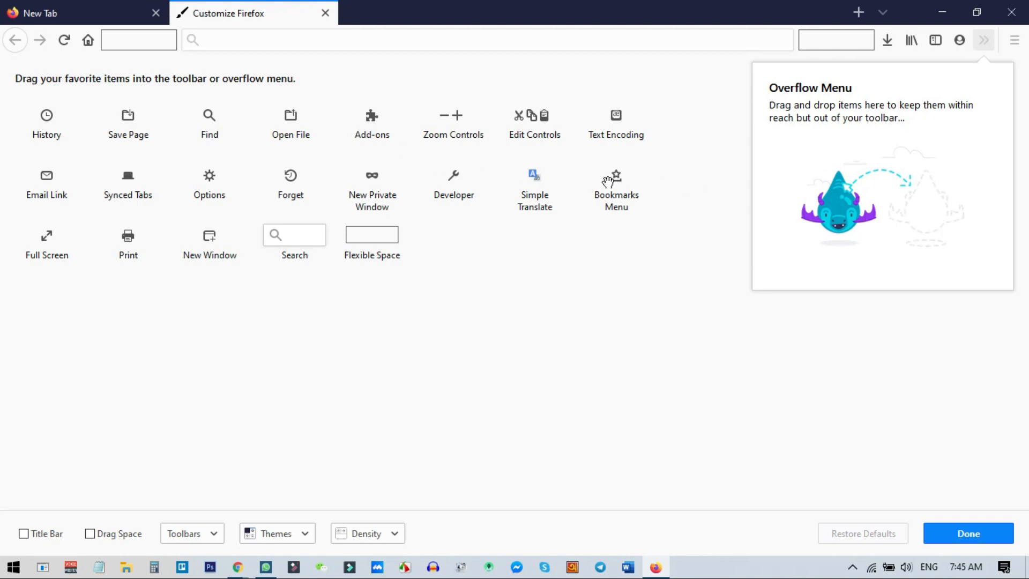
# Drag Open File and History from the palette into the Overflow Menu panel
pyautogui.moveTo(291, 123); pyautogui.dragTo(837, 177)
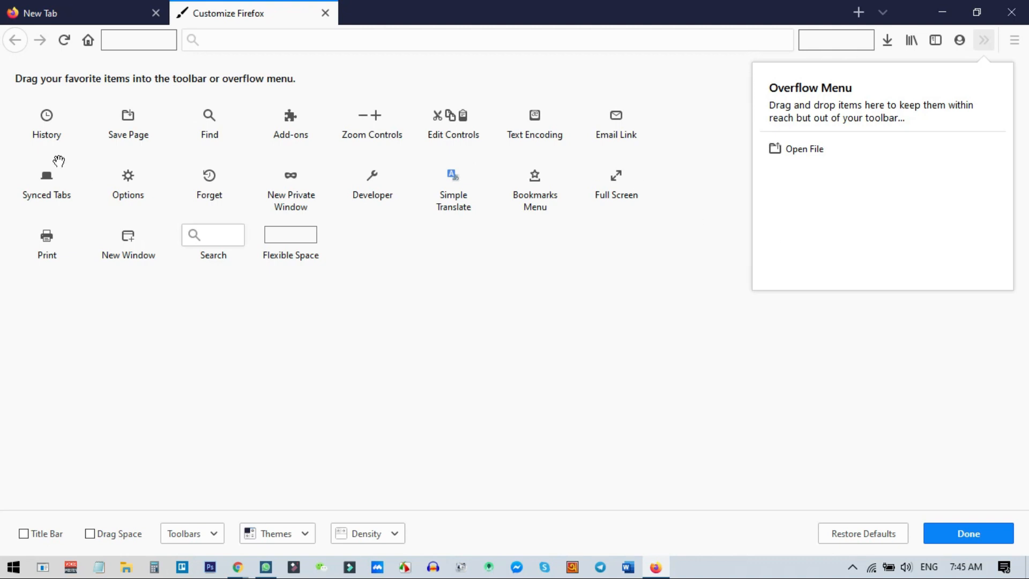
pyautogui.moveTo(266, 256)
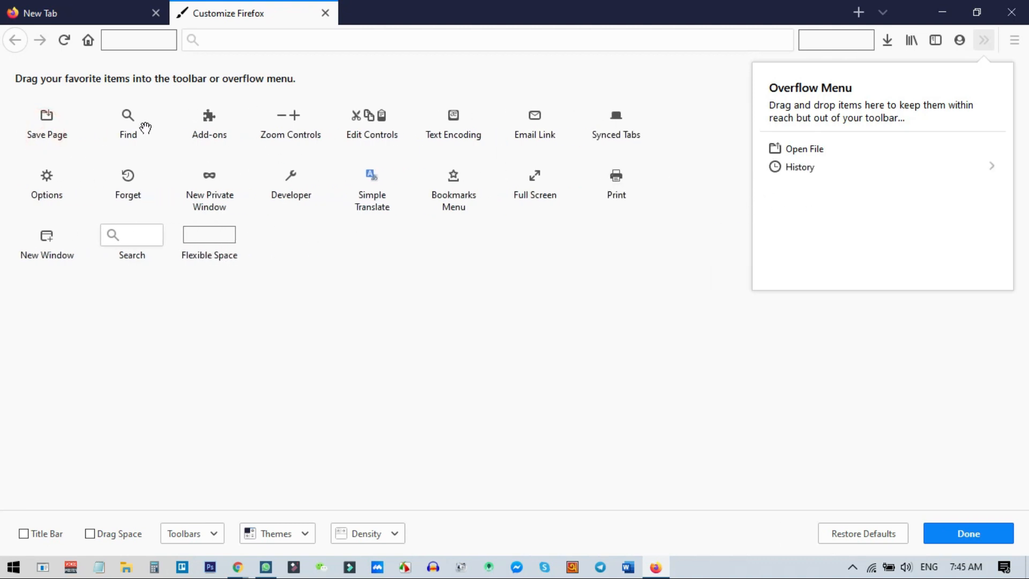
pyautogui.moveTo(46, 122); pyautogui.dragTo(805, 184)
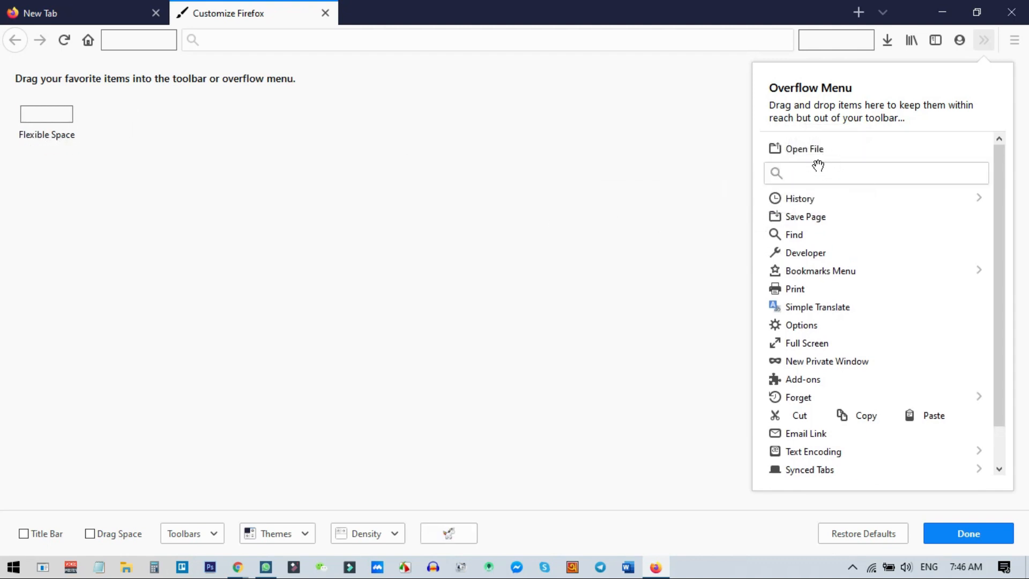
pyautogui.moveTo(110, 160)
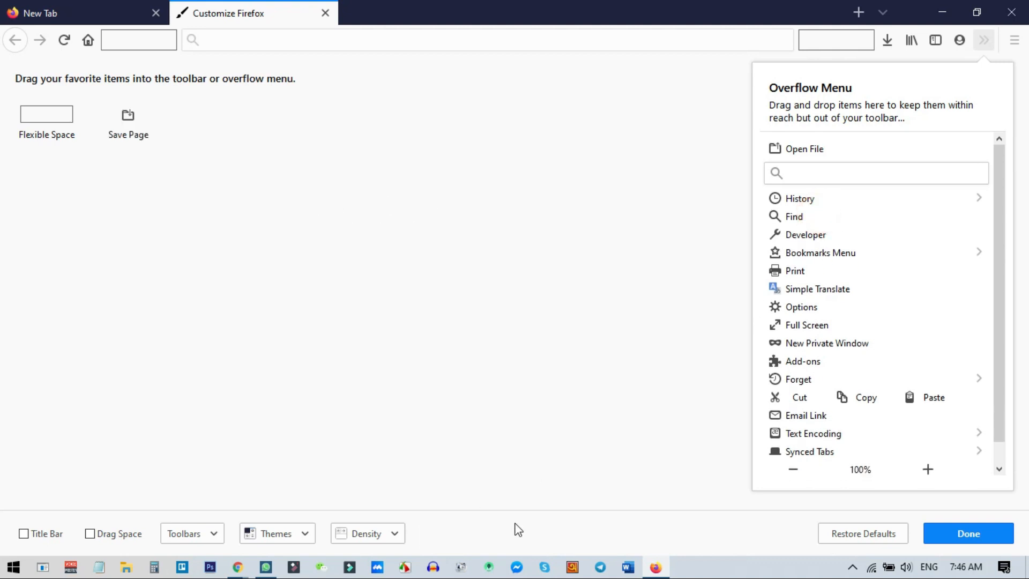
pyautogui.moveTo(303, 239)
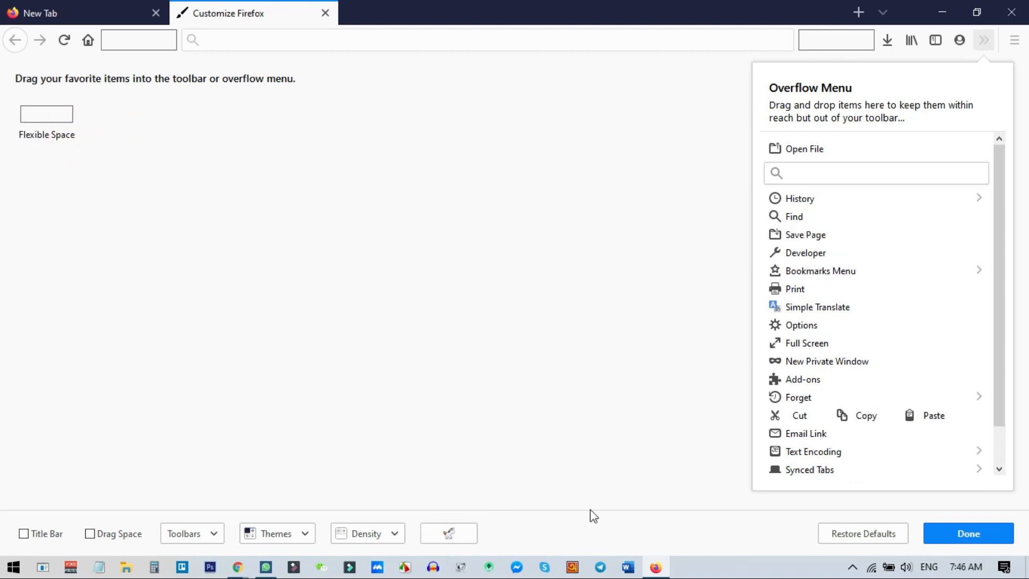
pyautogui.moveTo(450, 532)
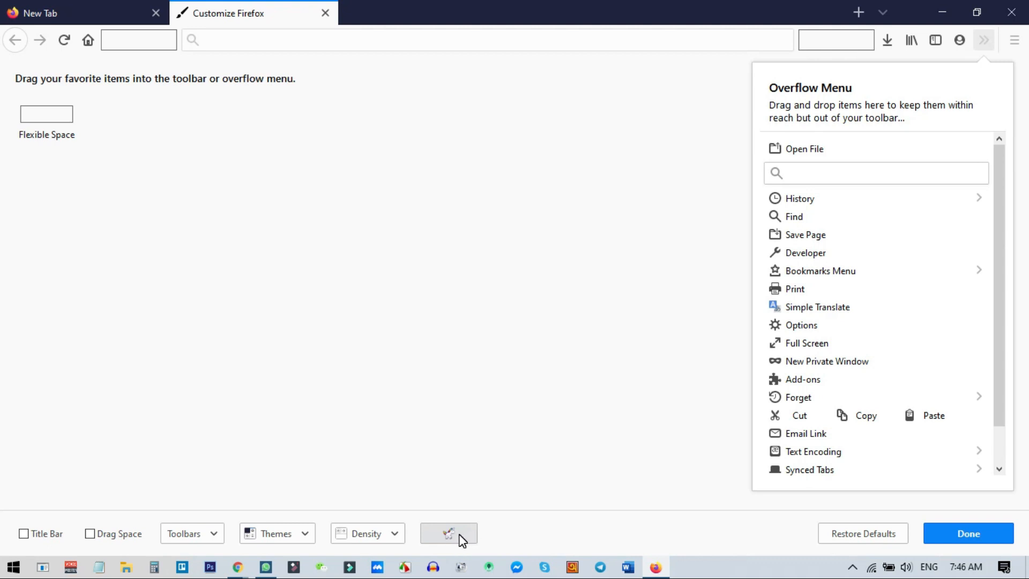
pyautogui.moveTo(476, 528)
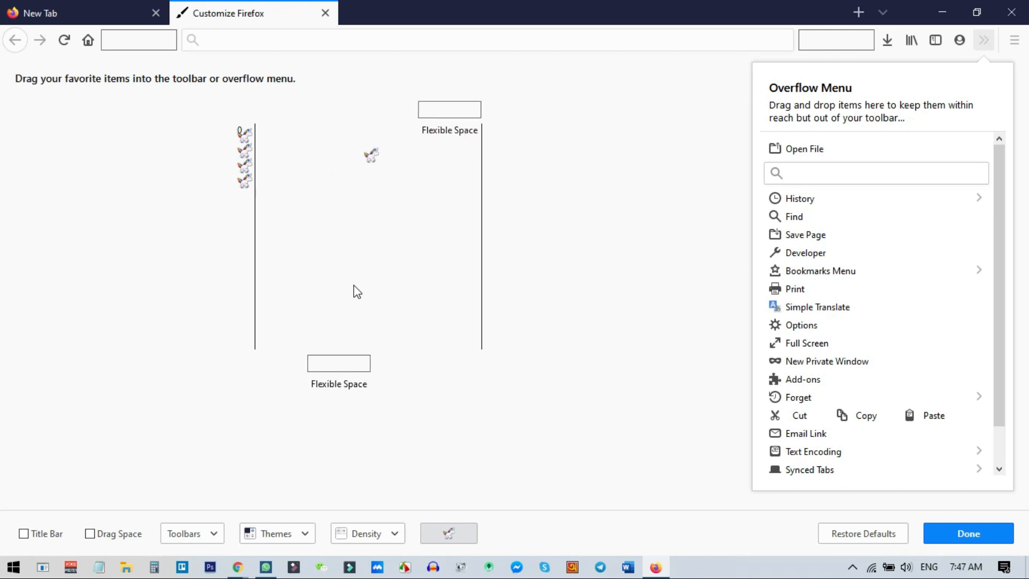
# Move the Flexible Space paddle to return and block the bouncing unicorn in Unicorn Pong
pyautogui.moveTo(371, 155); pyautogui.dragTo(470, 274)
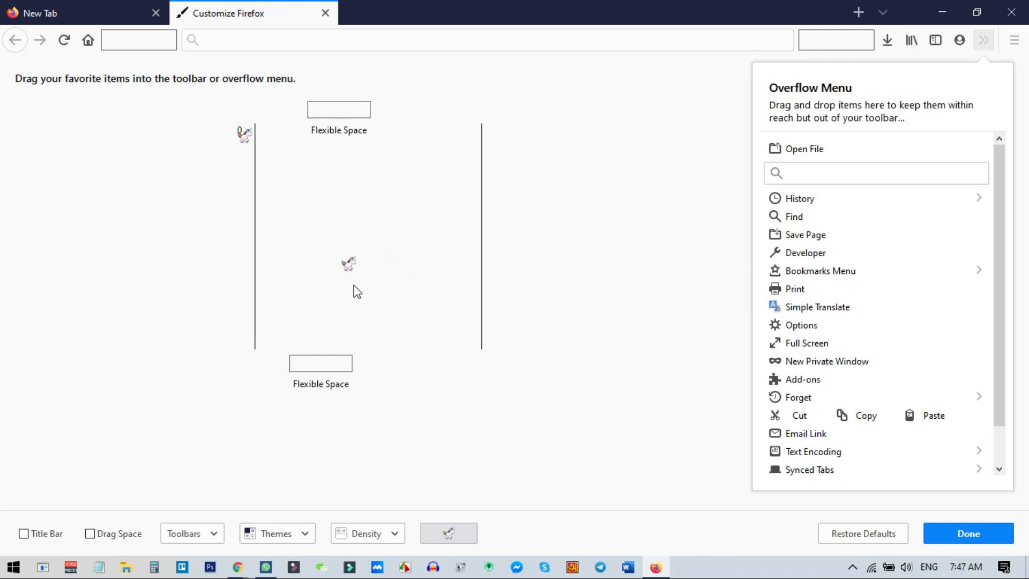
pyautogui.moveTo(347, 263); pyautogui.dragTo(263, 108)
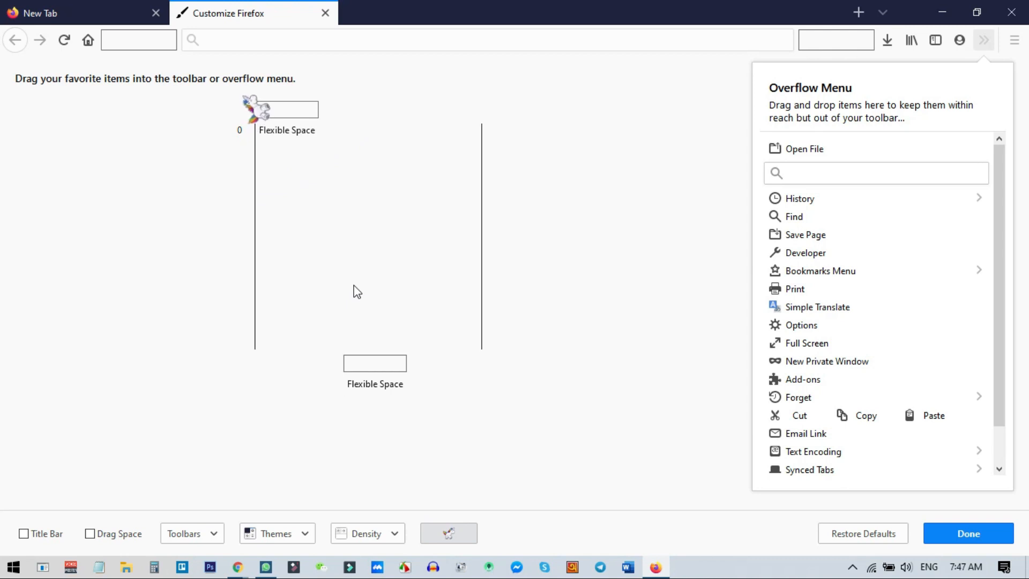